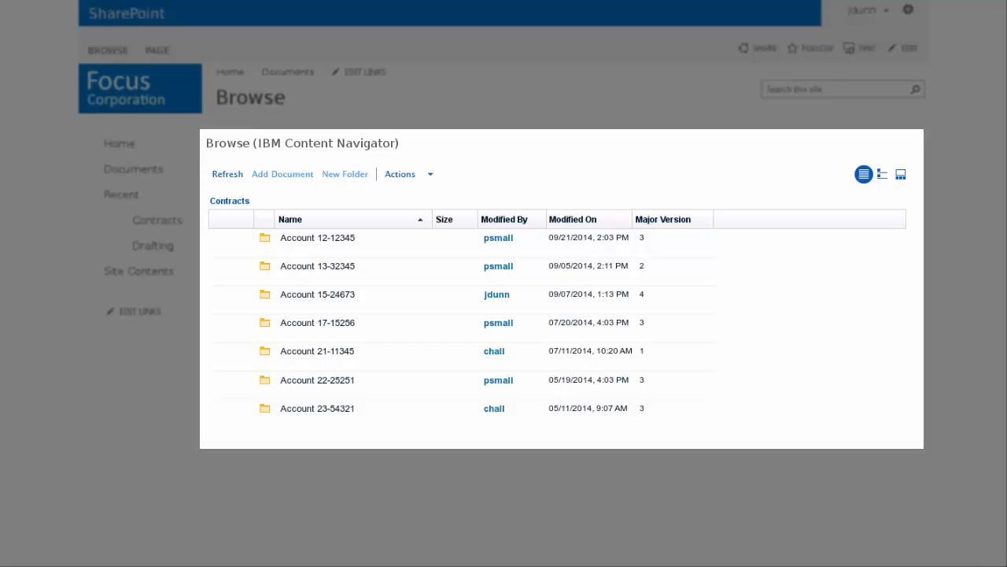
Drag a desktop file onto the Account 12-12345 folder in Contracts.
{"action": "left_click", "coordinate": [400, 174]}
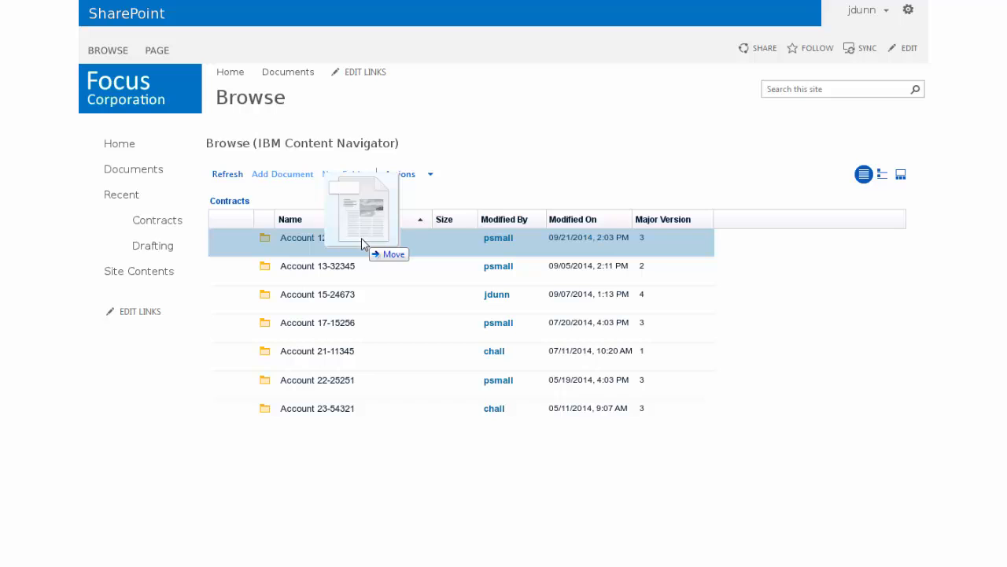
Drop the file into Account 12-12345 and add it with its contract properties.
{"action": "left_click", "coordinate": [282, 174]}
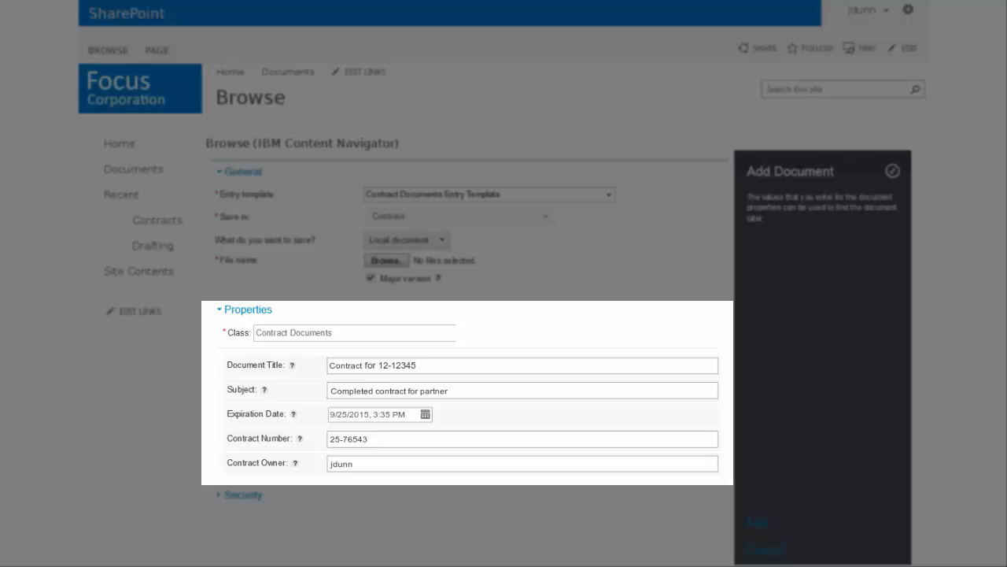
{"action": "left_click", "coordinate": [755, 522]}
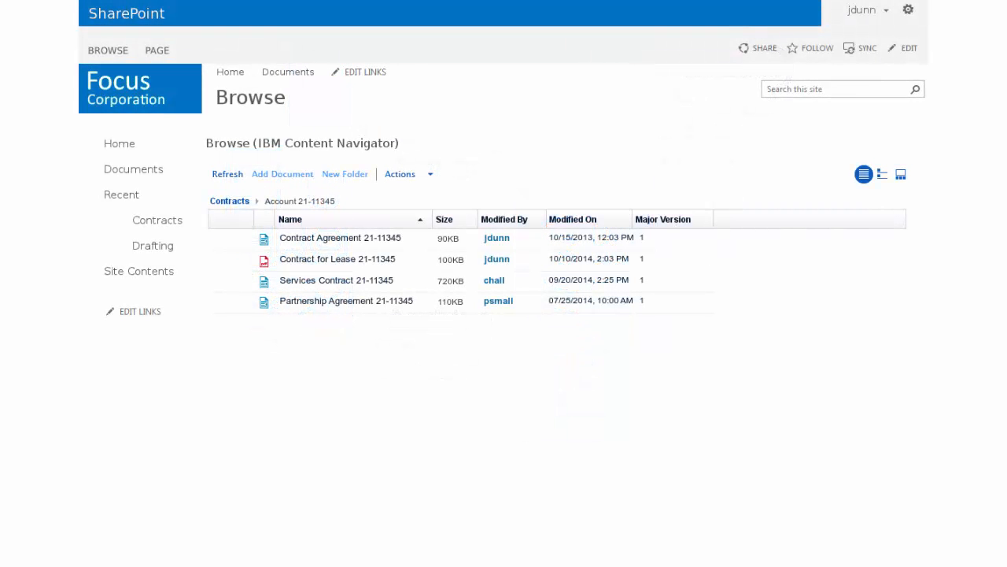
Add Partnership Agreement 21-11345 to Microsoft SharePoint from its context menu.
{"action": "right_click", "coordinate": [347, 301]}
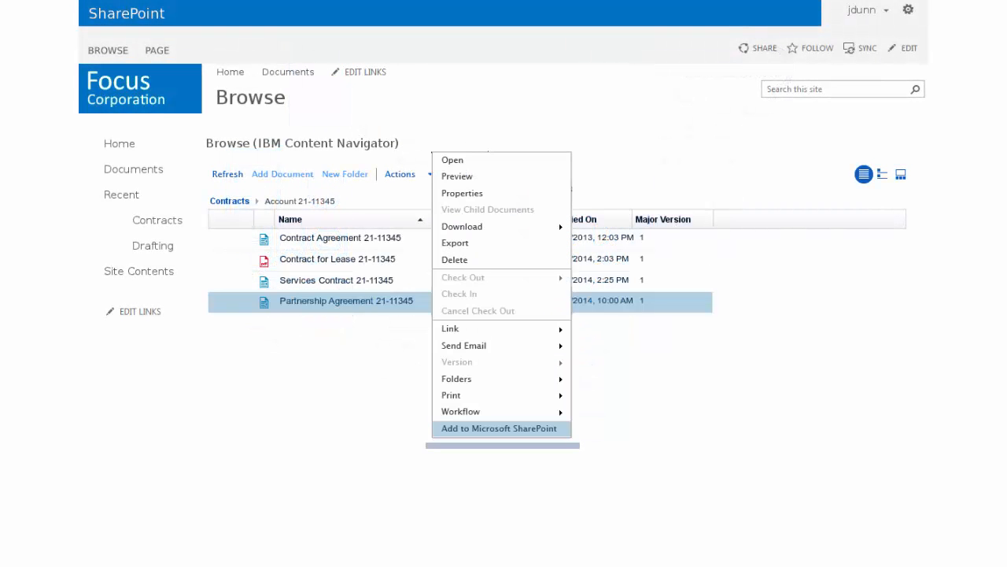
{"action": "left_click", "coordinate": [499, 428]}
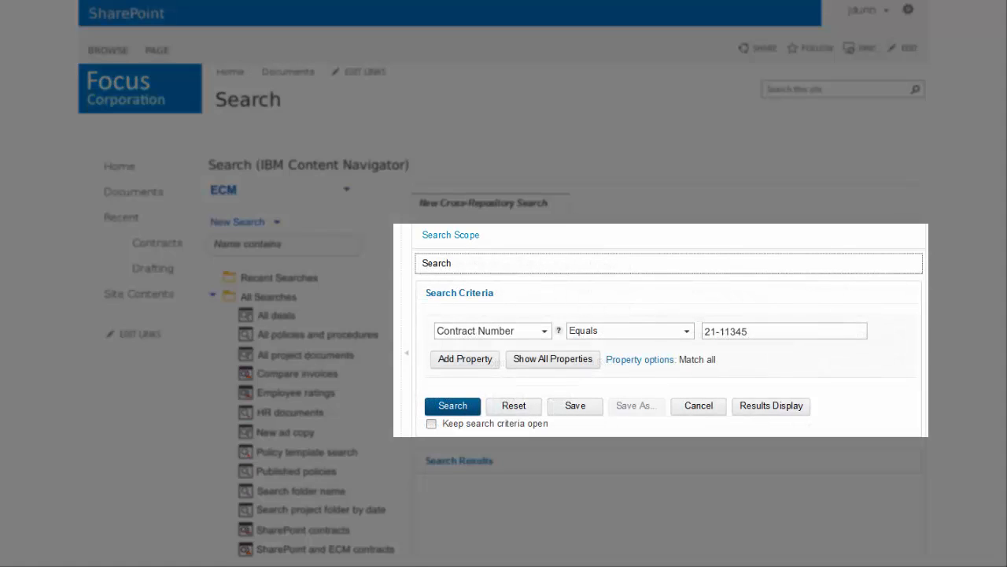
Search for documents with Contract Number equal to 21-11345.
{"action": "left_click", "coordinate": [453, 406]}
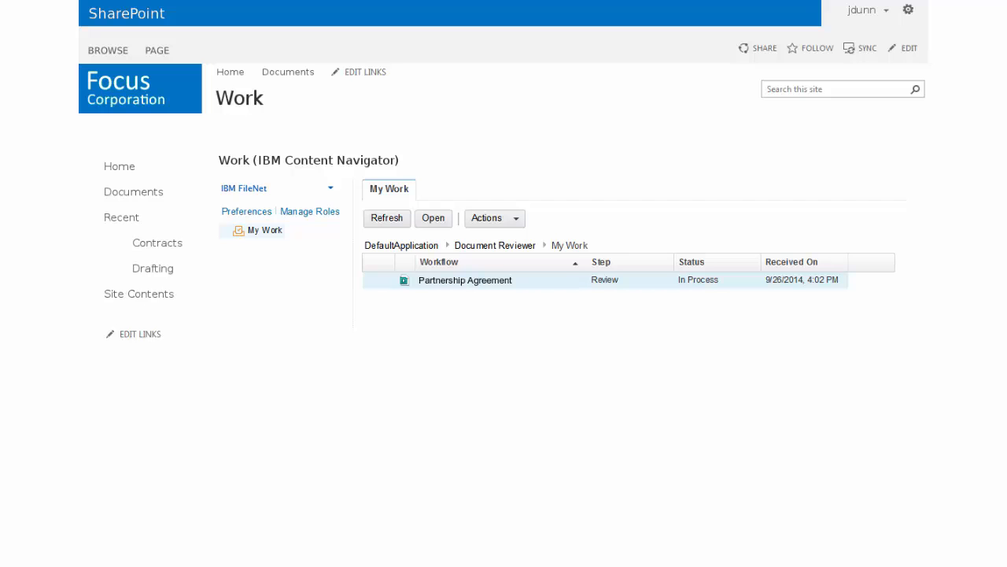
Open the Partnership Agreement review work item from My Work.
{"action": "left_click", "coordinate": [681, 202]}
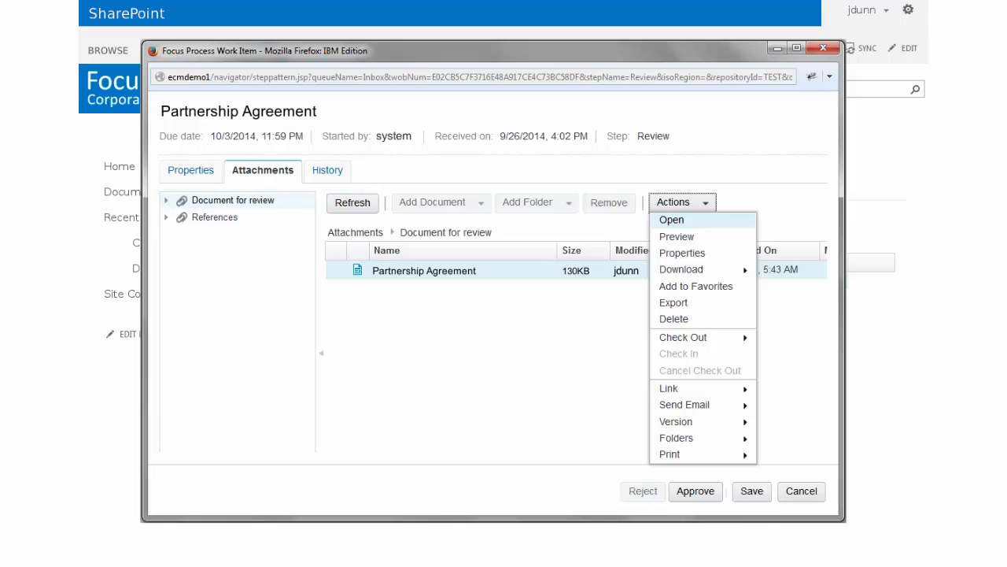
Check the attached Partnership Agreement's actions, then approve the review with a comment.
{"action": "left_click", "coordinate": [672, 220]}
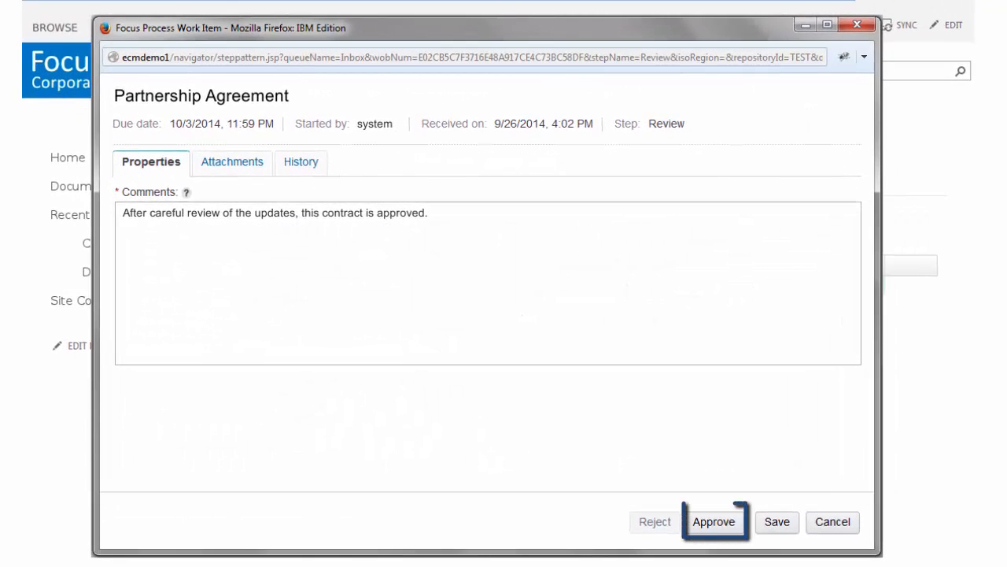
{"action": "left_click", "coordinate": [713, 521]}
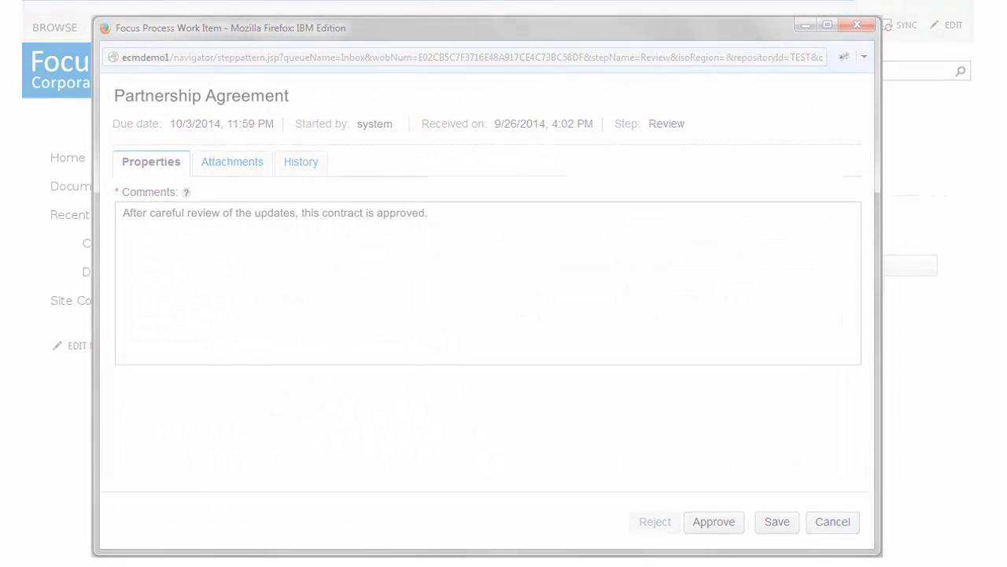